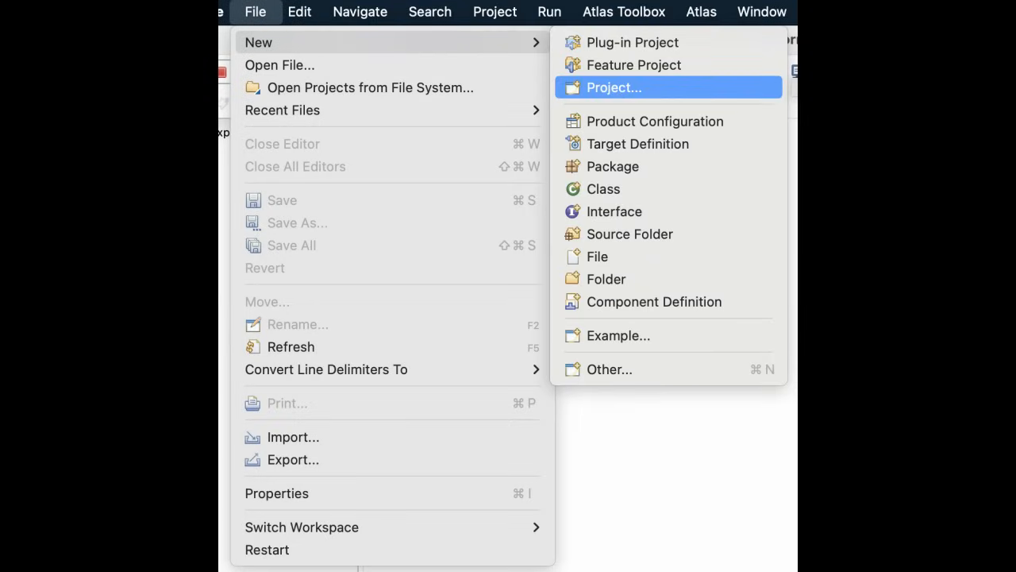
- Create a Makefile Project with Existing Code named Xinu from the existing source location
click(612, 88)
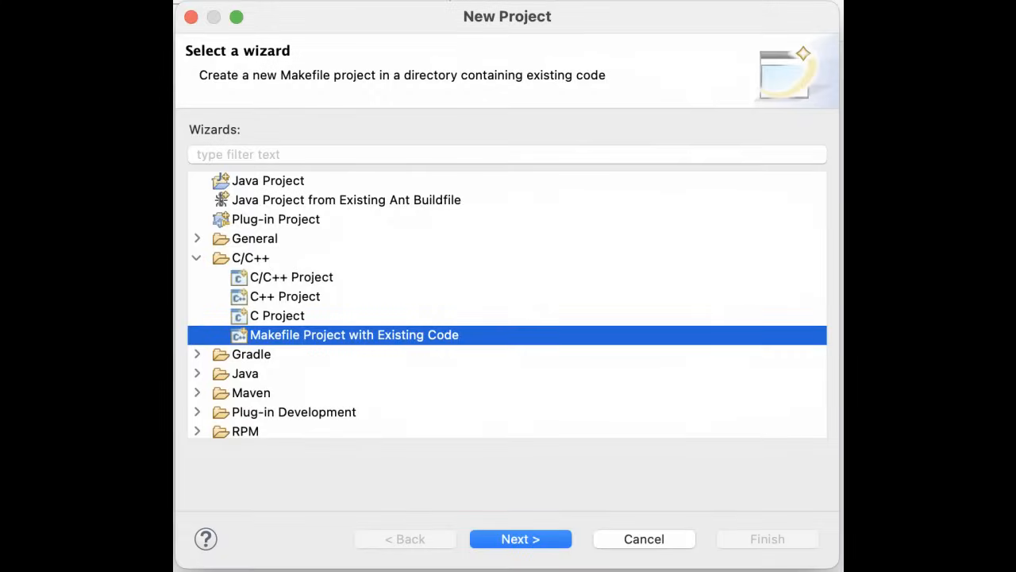
click(521, 538)
text(Xinu)
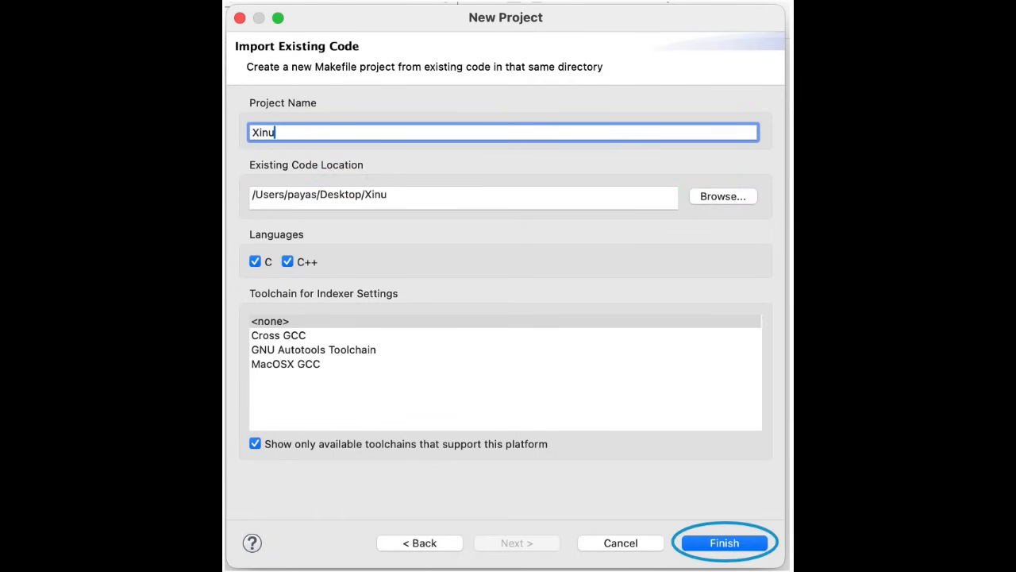
click(724, 543)
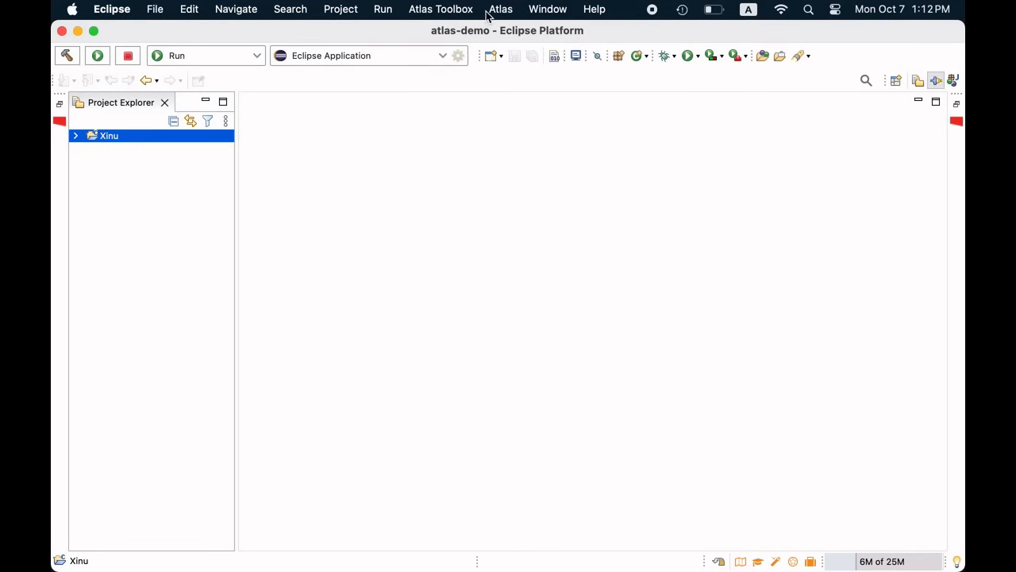
- In Atlas Manage Project Settings, add Xinu to the mapped projects and Save & Re-Map
click(501, 10)
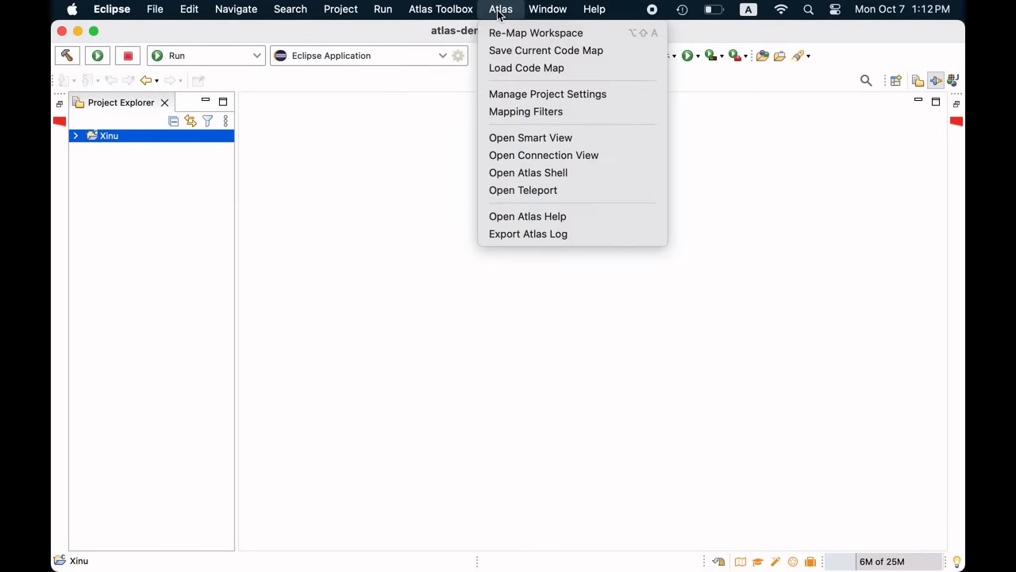
mouse_move(547, 94)
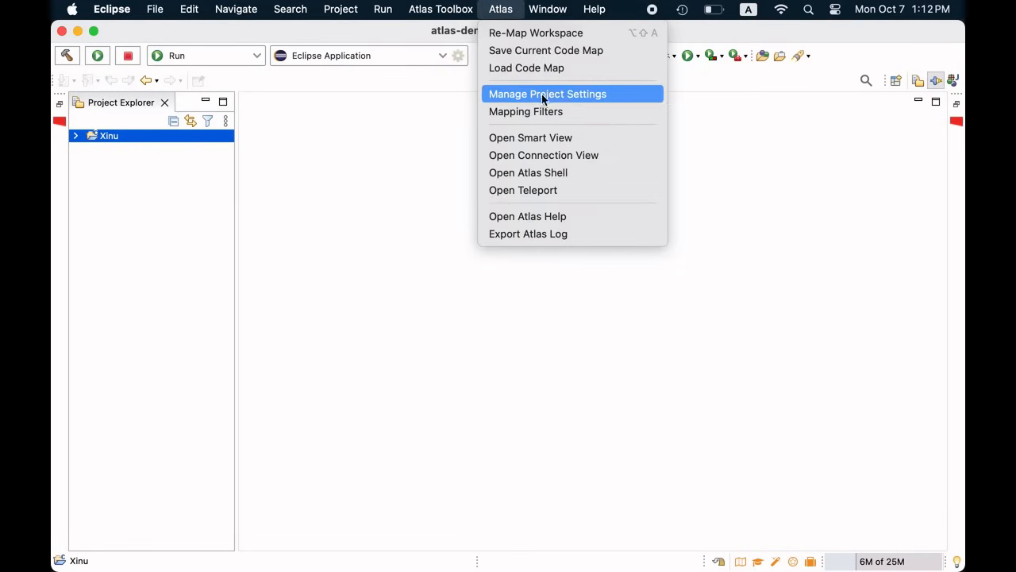
mouse_move(632, 100)
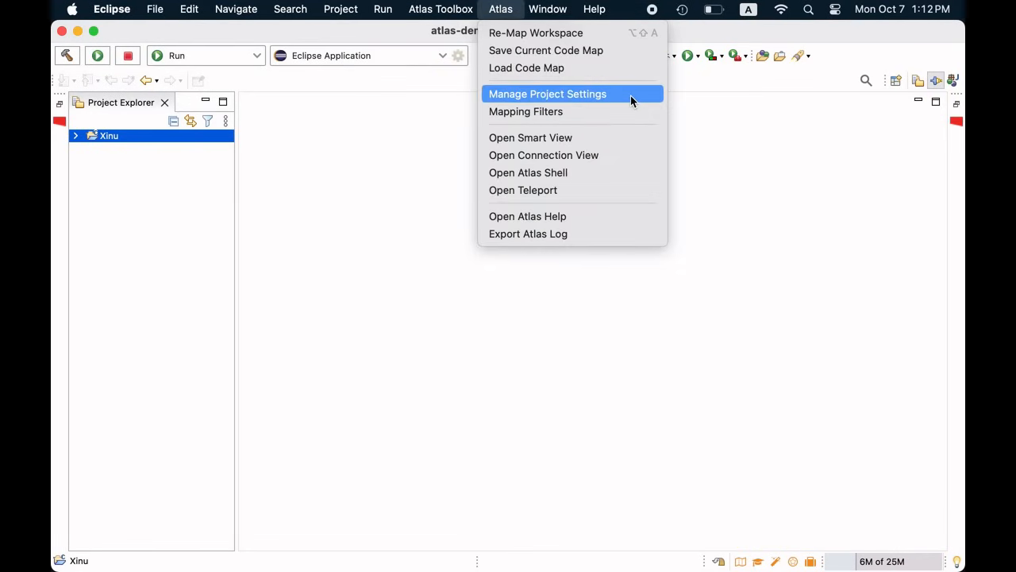
click(546, 94)
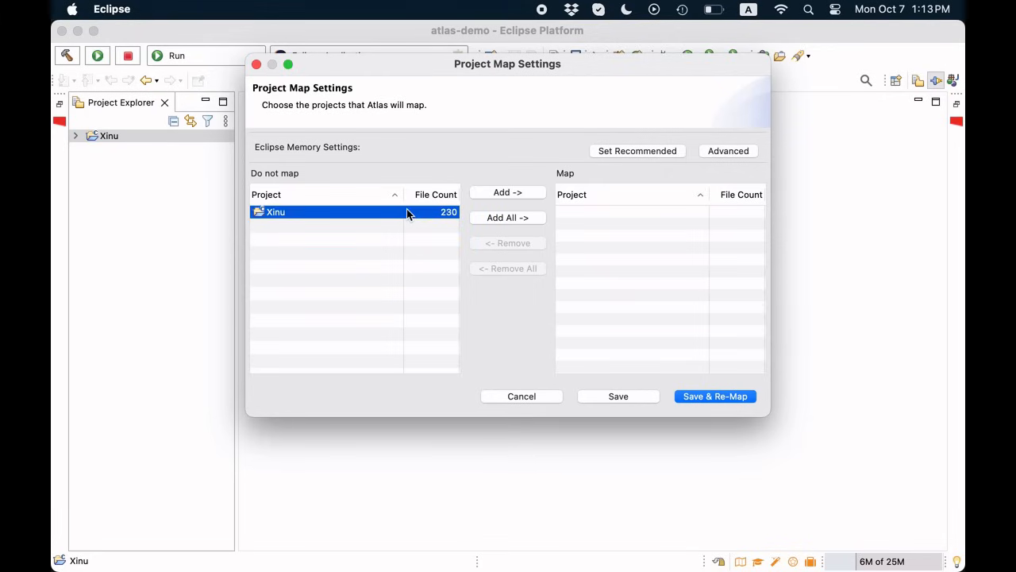
mouse_move(508, 192)
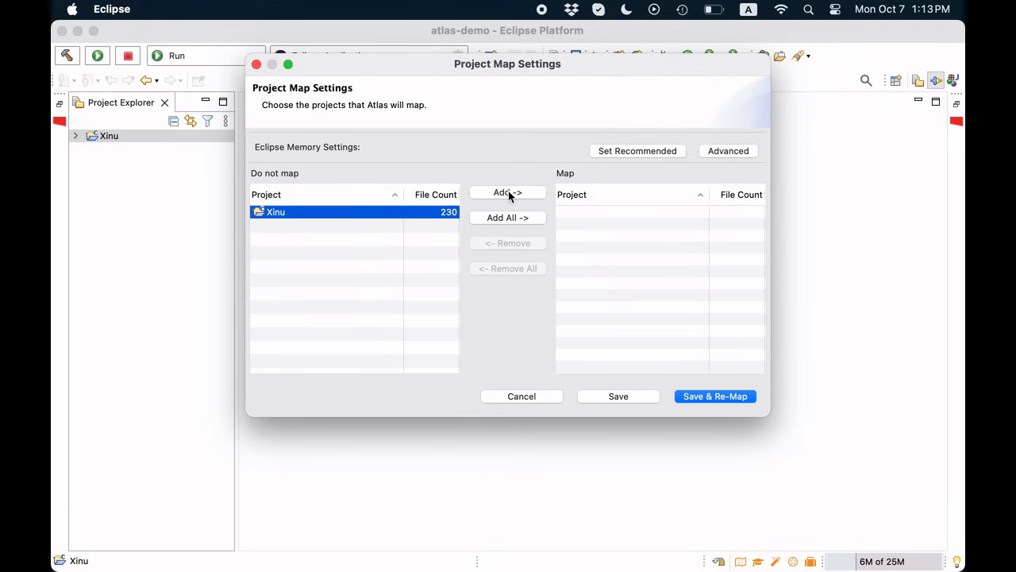
click(508, 192)
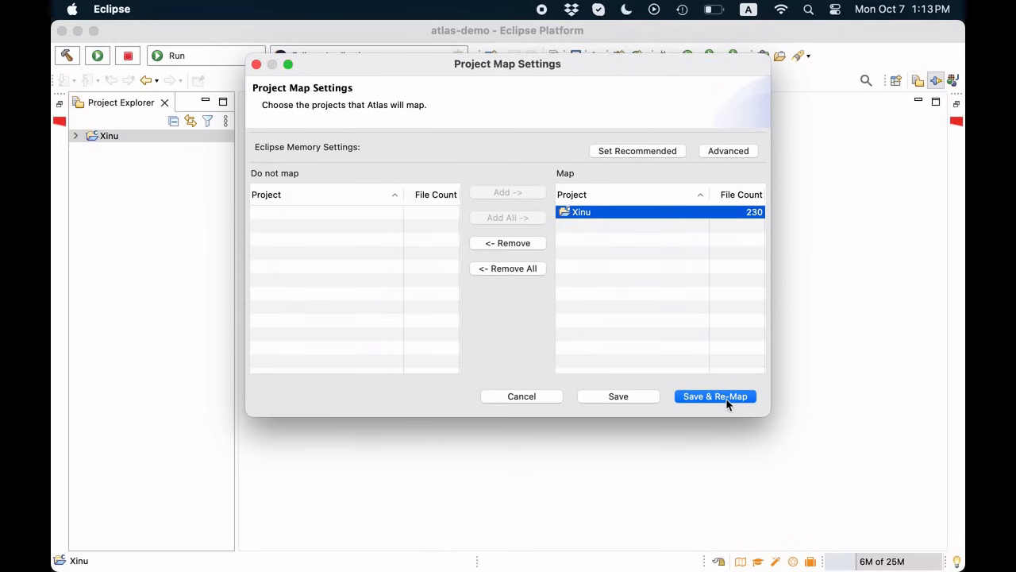
click(714, 397)
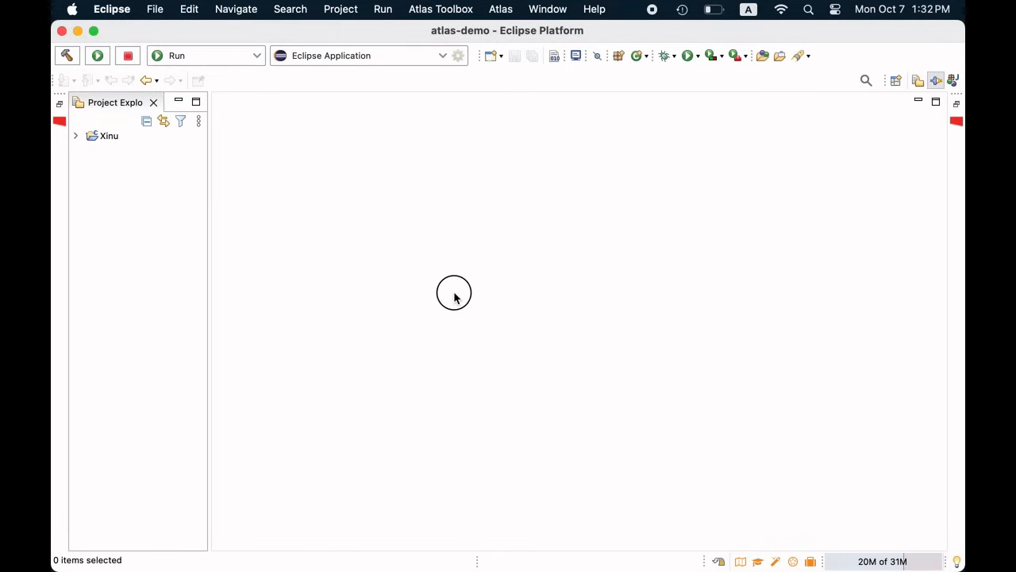
mouse_move(724, 305)
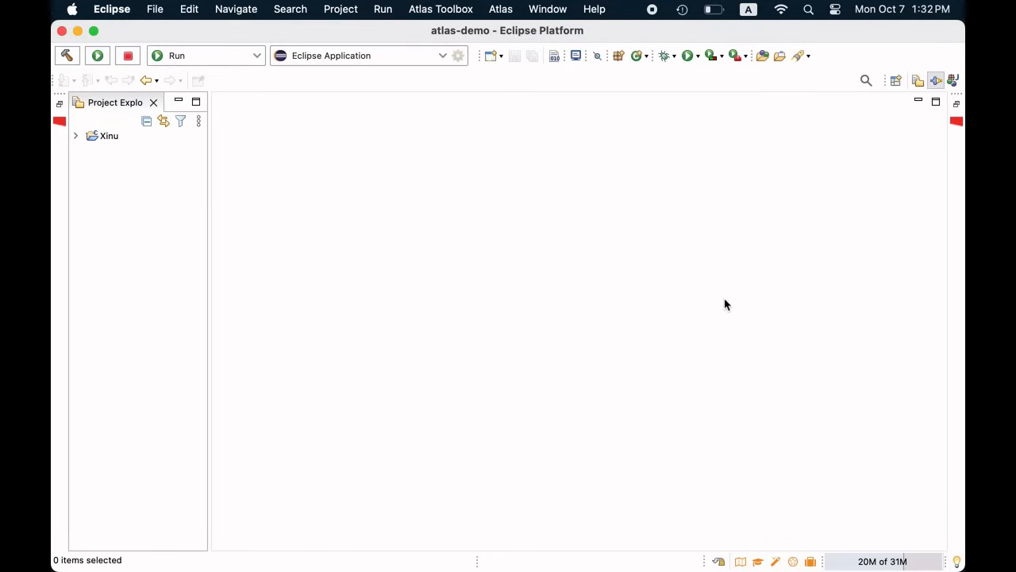
mouse_move(748, 310)
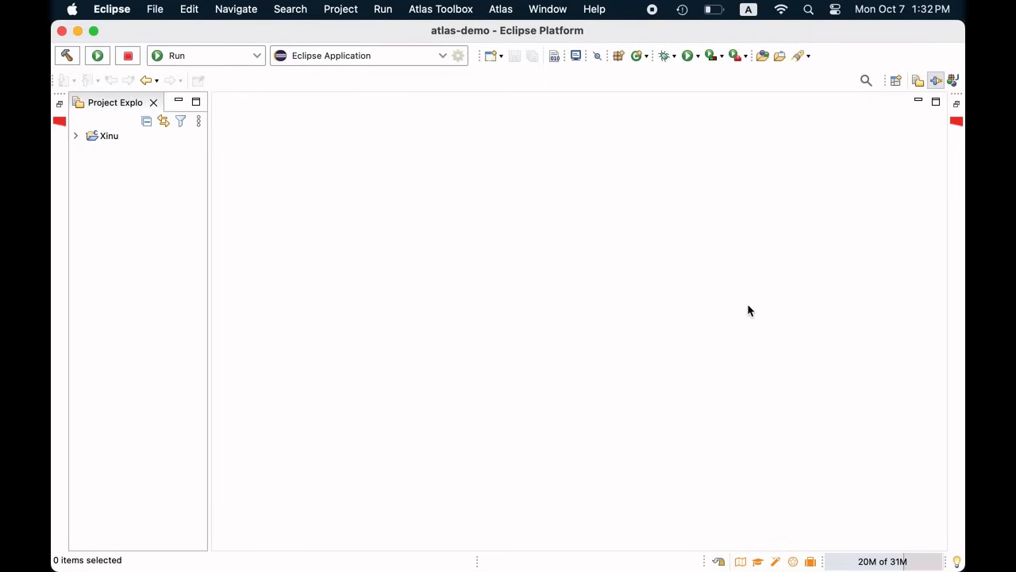
mouse_move(710, 300)
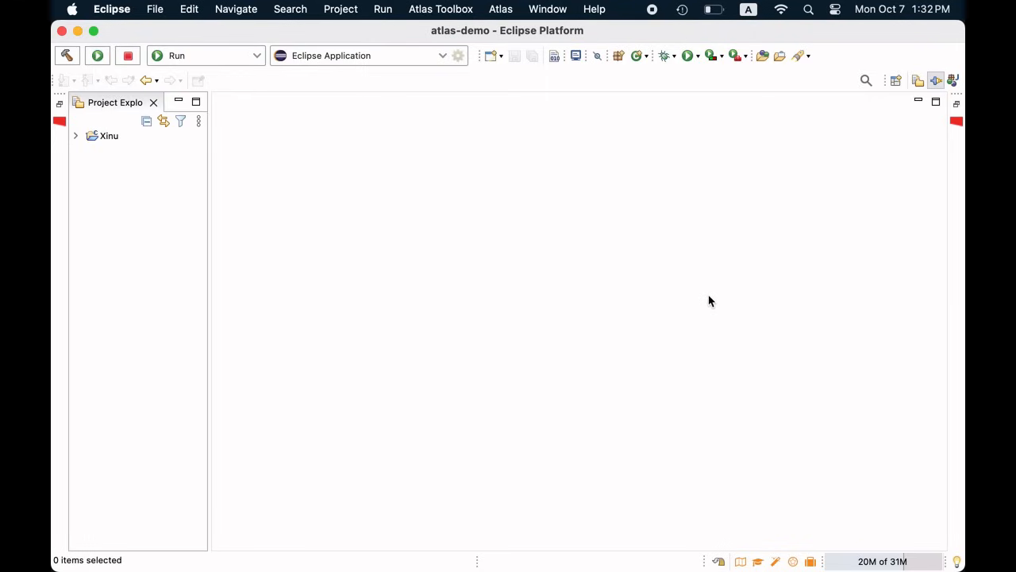
mouse_move(501, 9)
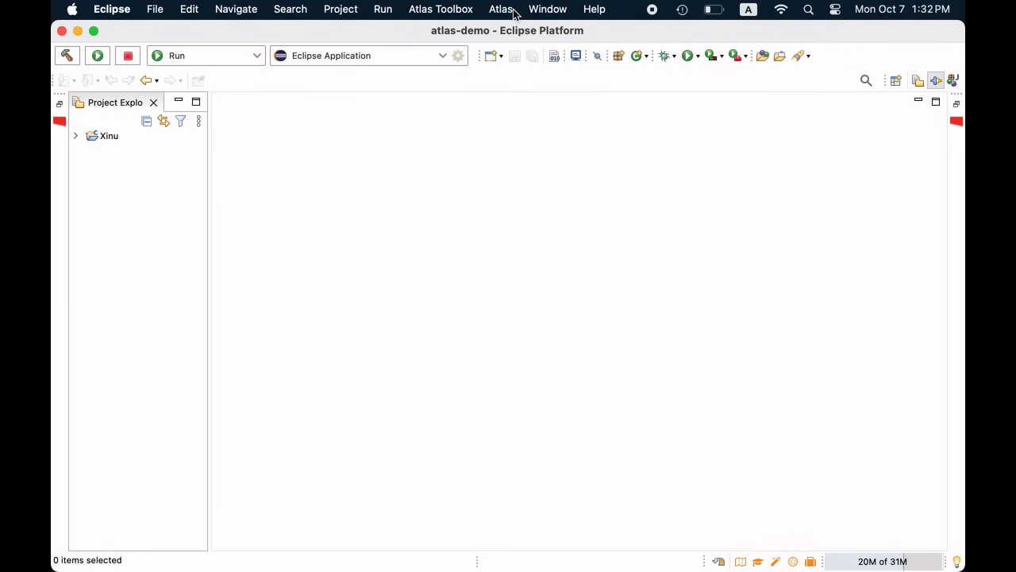
- In the Atlas Shell, define var dswrite = functions("dswrite")
click(500, 9)
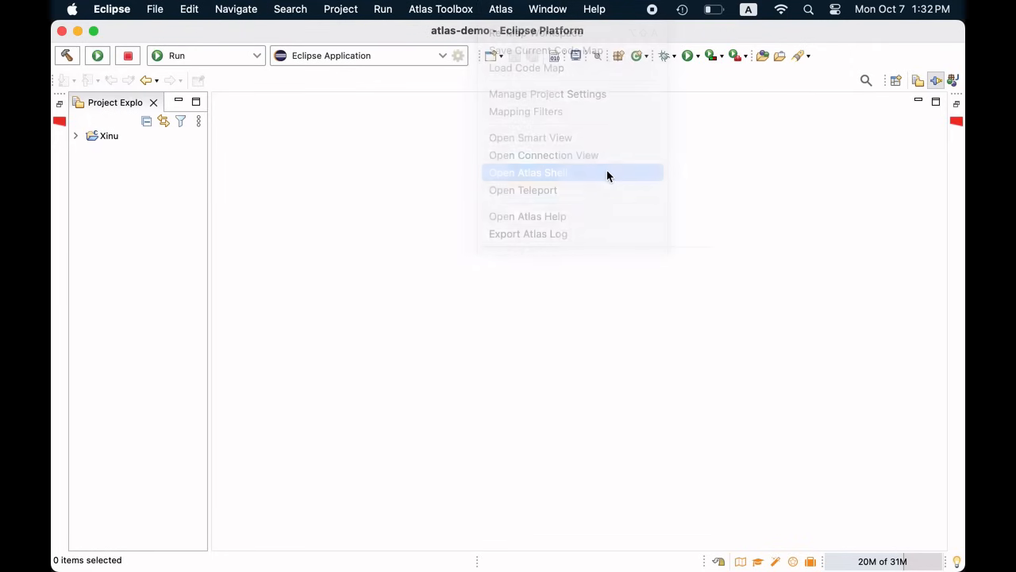
click(527, 172)
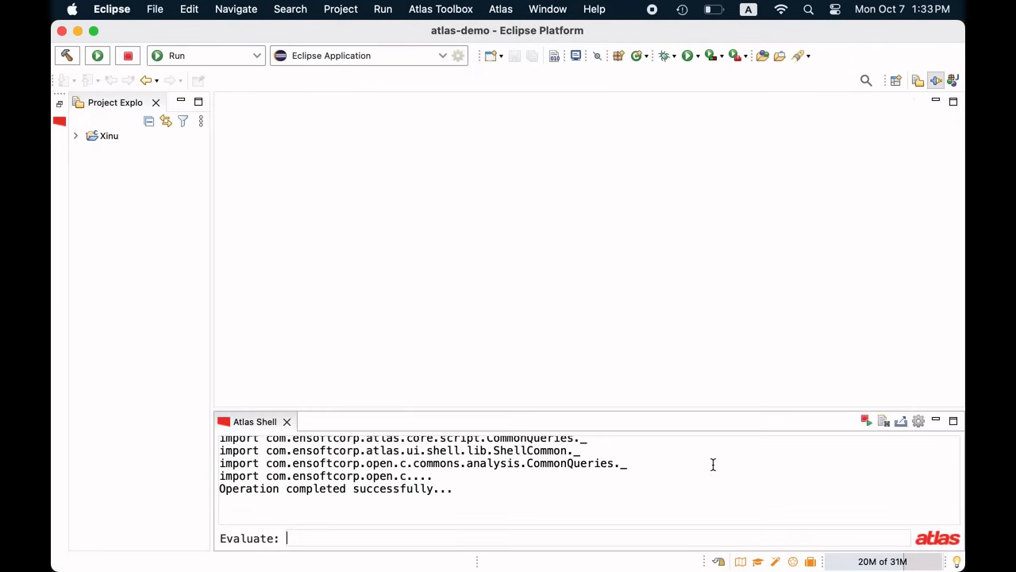
text(V)
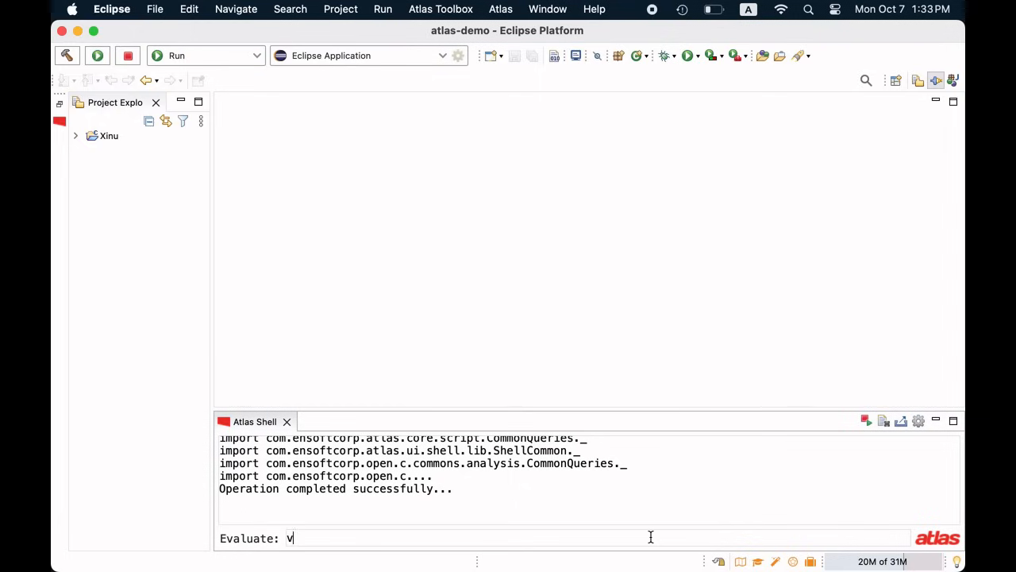
text(ar dswrite)
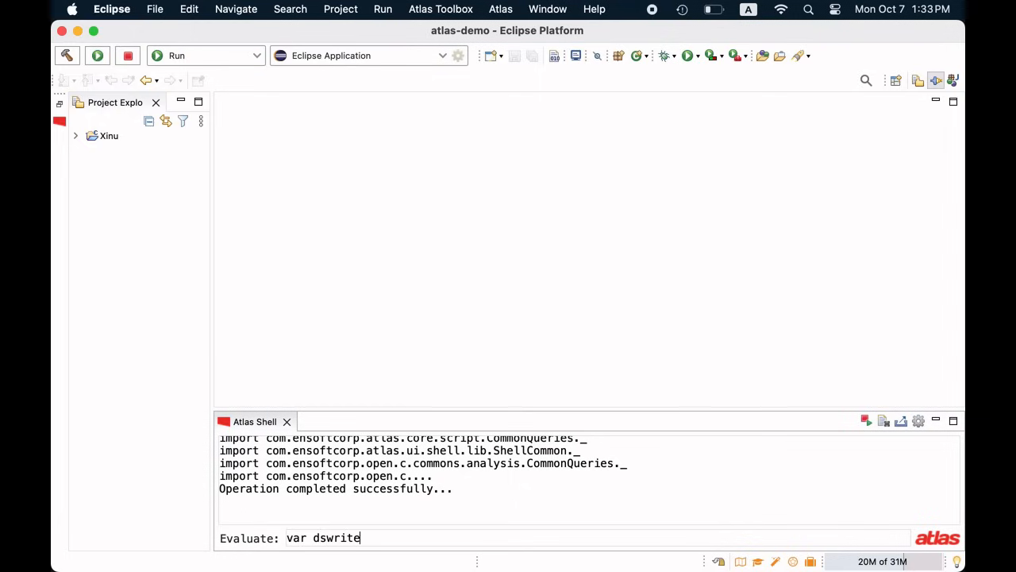
text(= func)
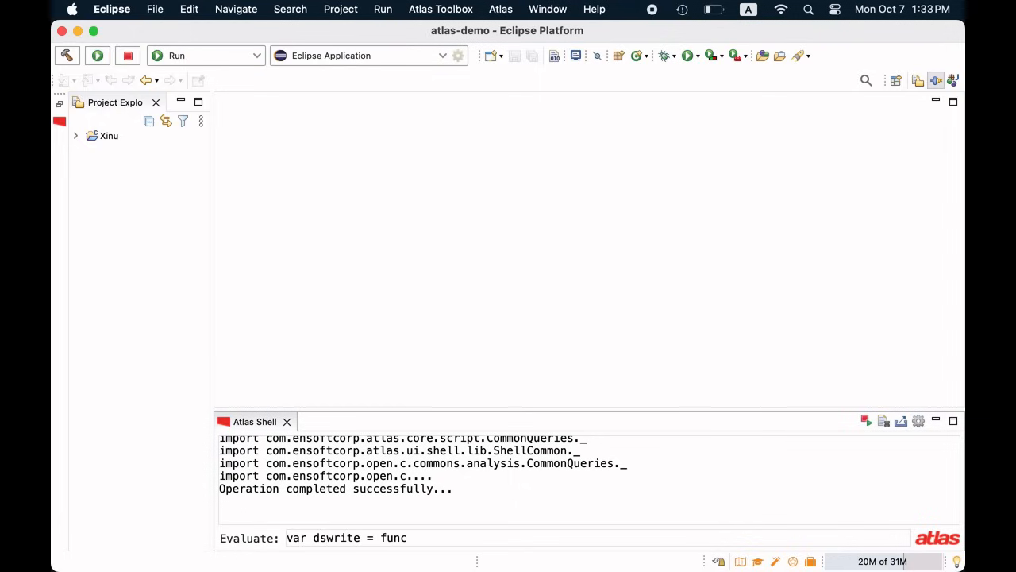
text(tions(")
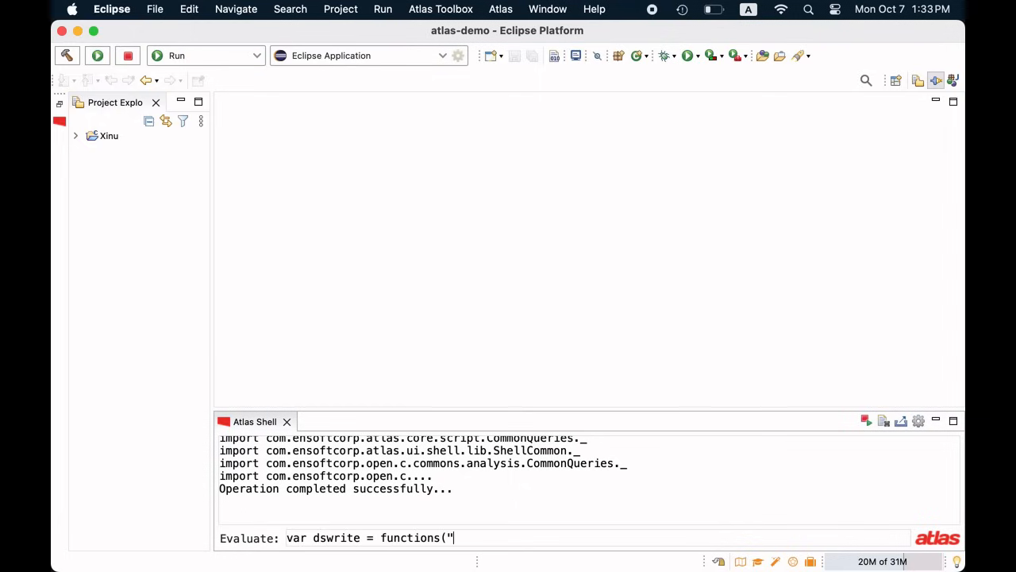
text(dswrite"))
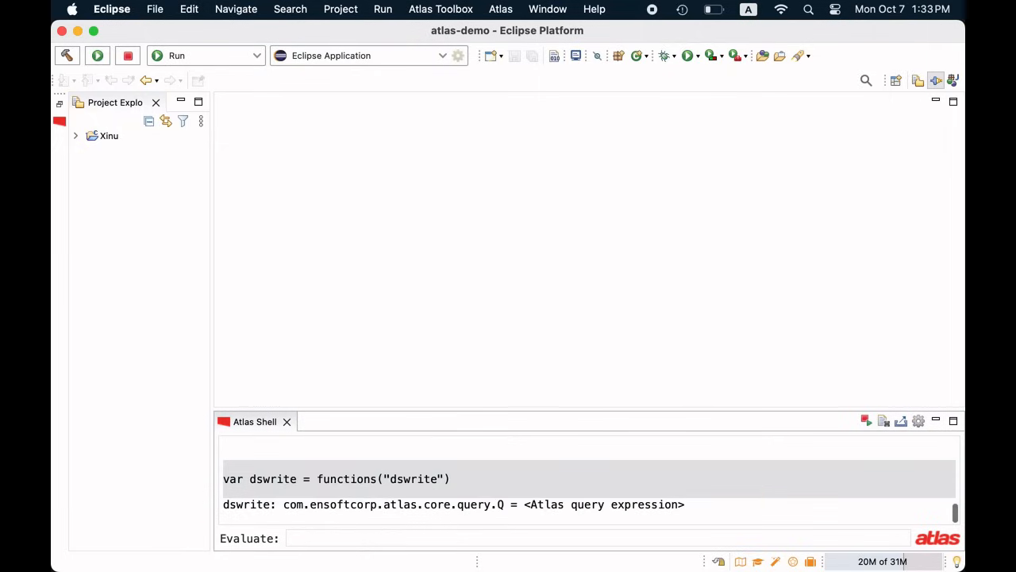
- Evaluate show(dswrite) to graph the dswrite function inside dswrite.c
text(show(dsw)
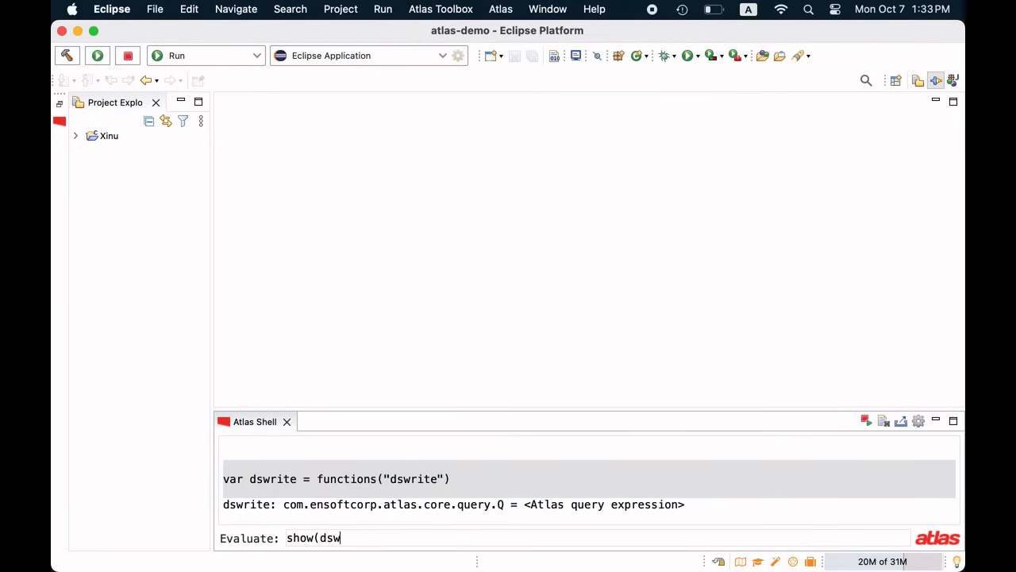
text(rite))
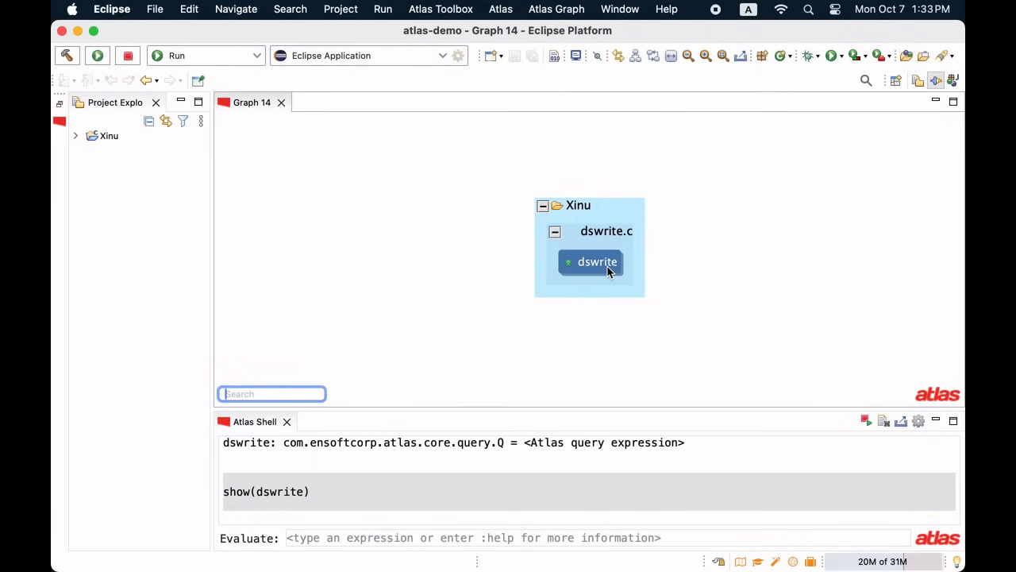
- Open dswrite.c from the graph node and mark the line that calls getbuf
double_click(597, 260)
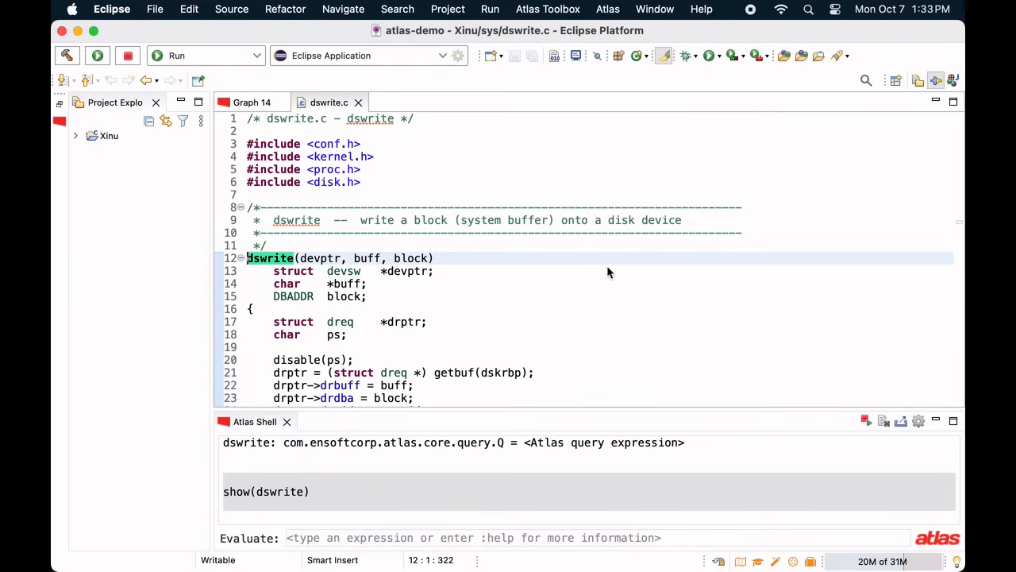
scroll(down, 3)
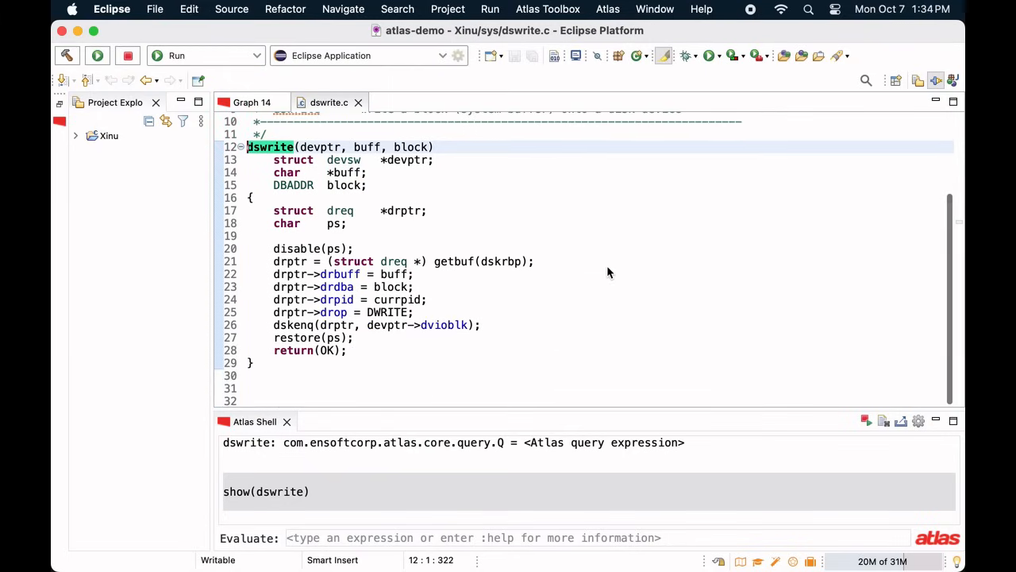
click(441, 260)
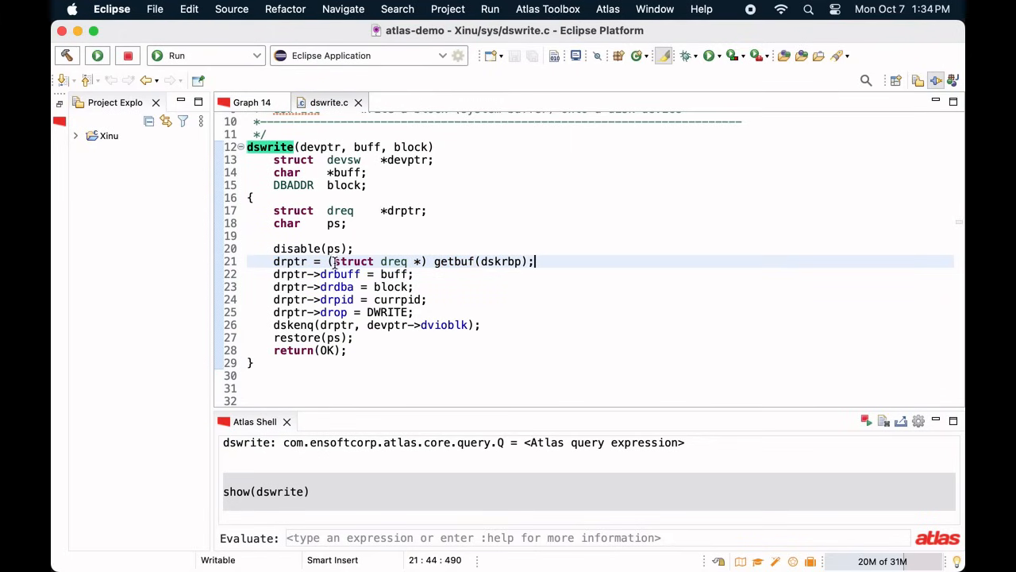
- Define the freebuf, dreq and dreq_ref queries, then graph the dreq call references with show(dreq_ref)
double_click(351, 260)
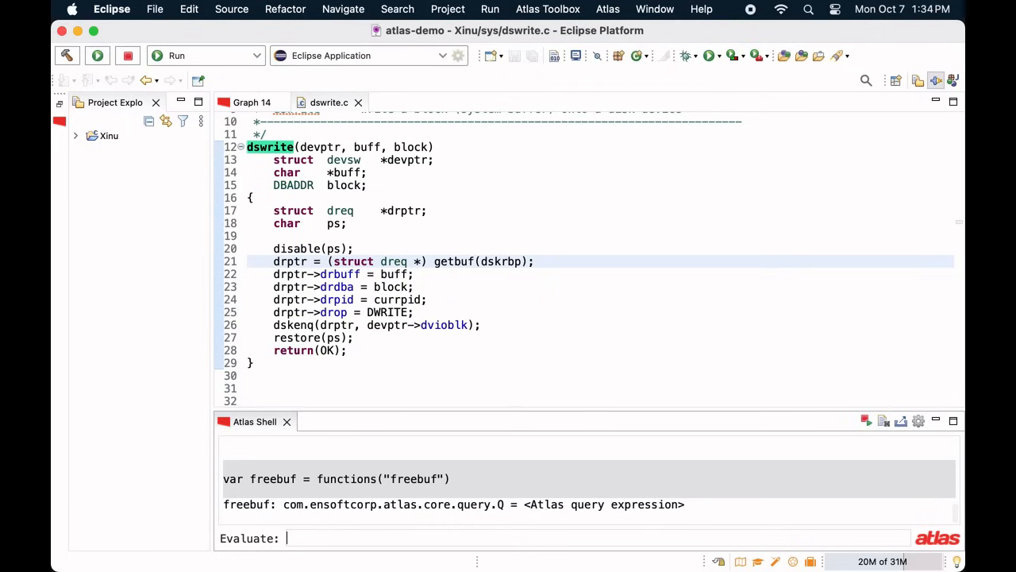
text(v)
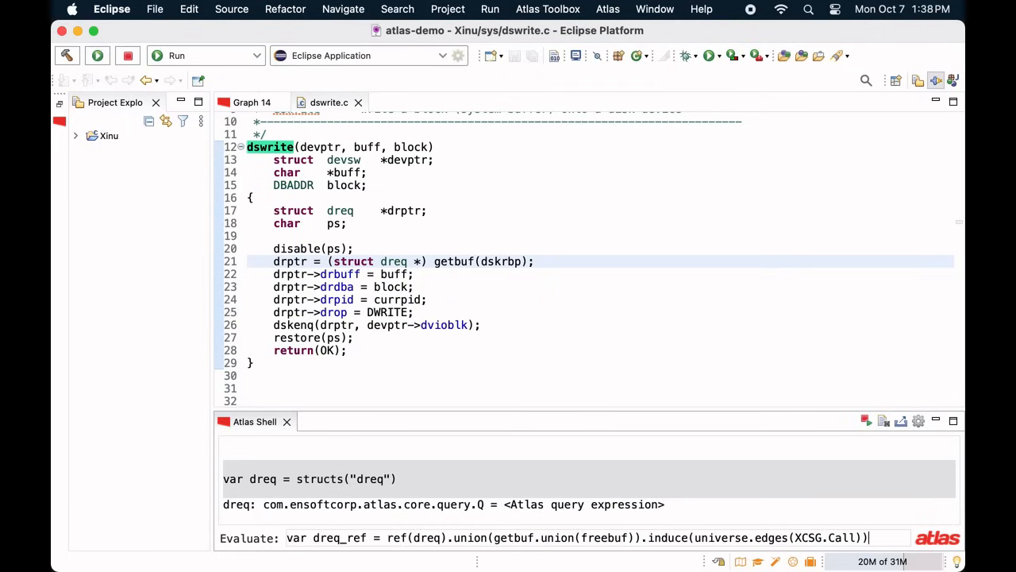
key(Return)
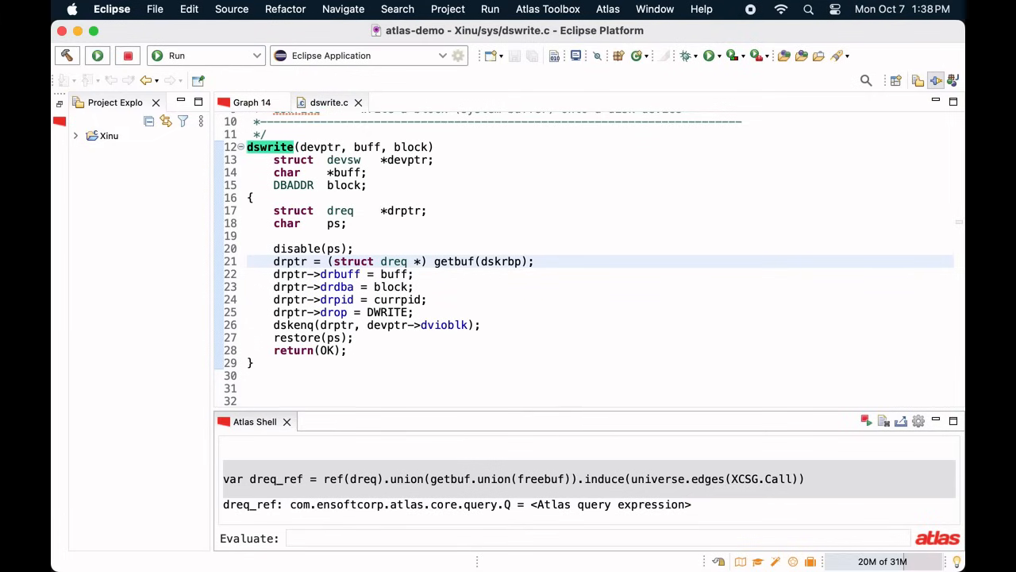
text(show(d)
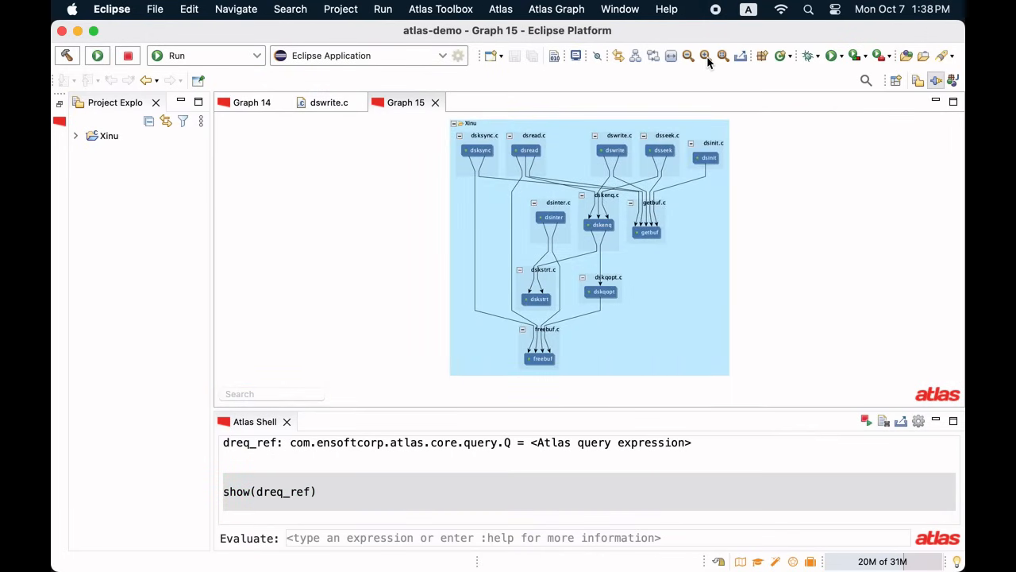
click(705, 56)
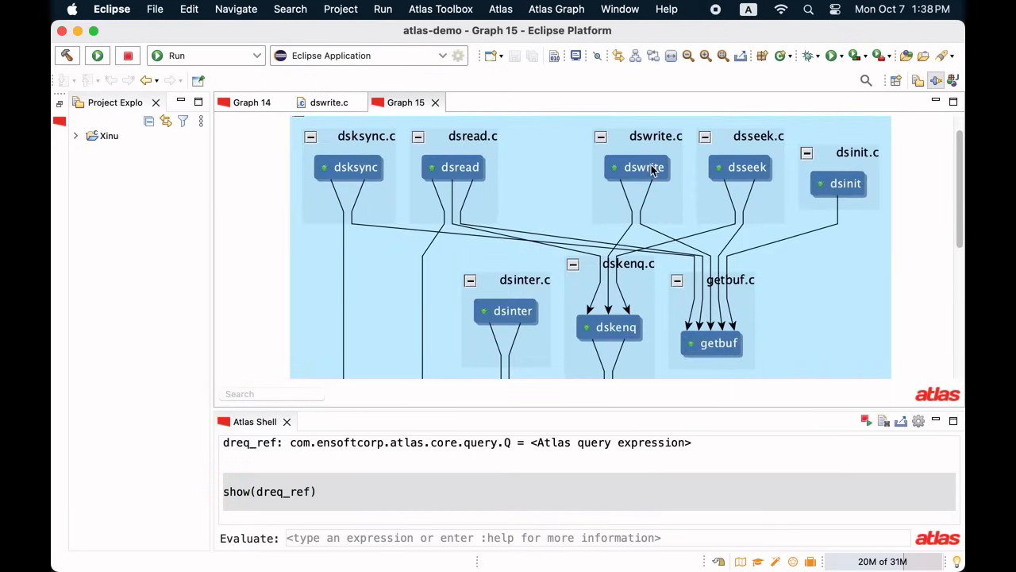
click(643, 167)
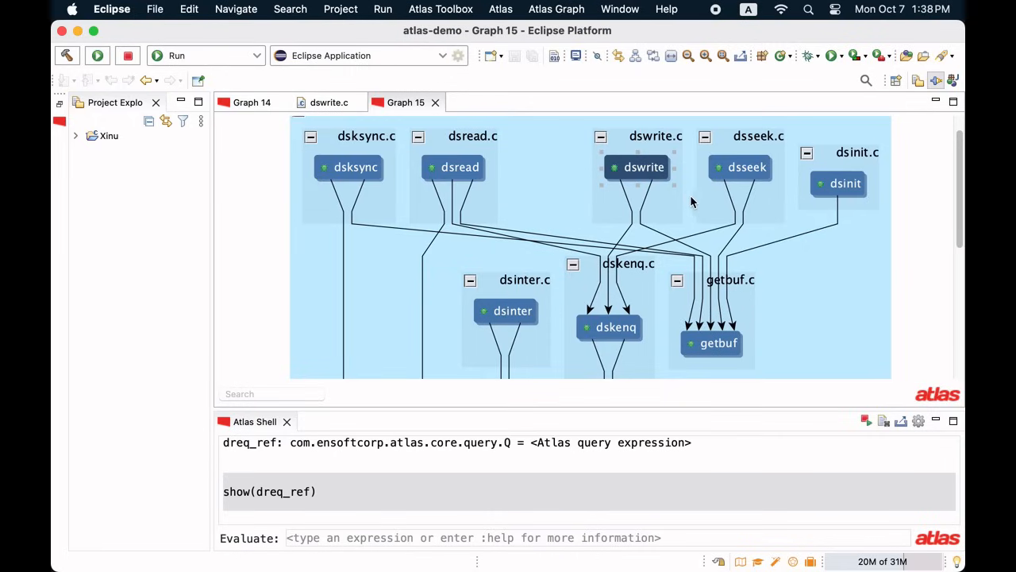
click(643, 167)
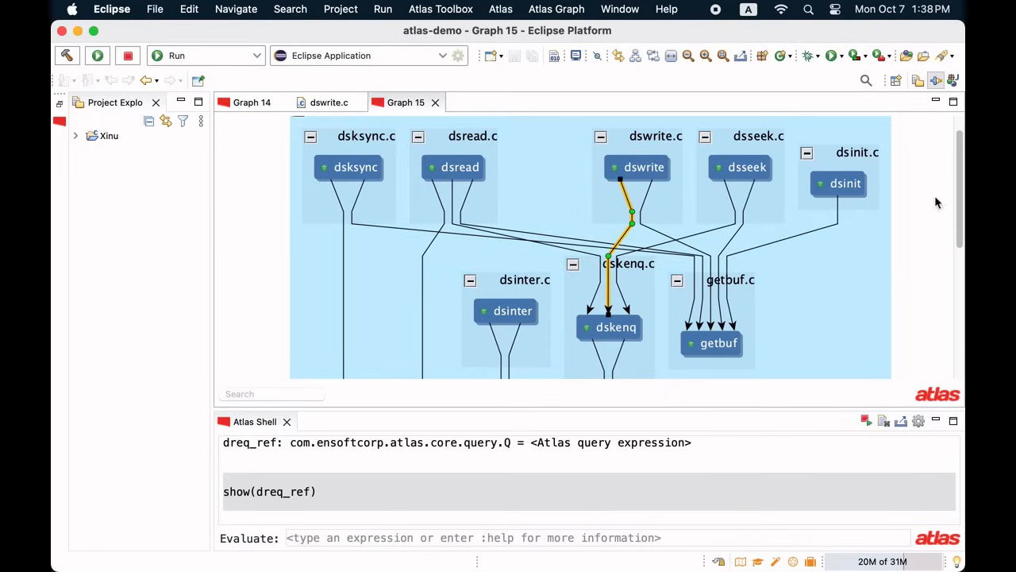
scroll(down, 3)
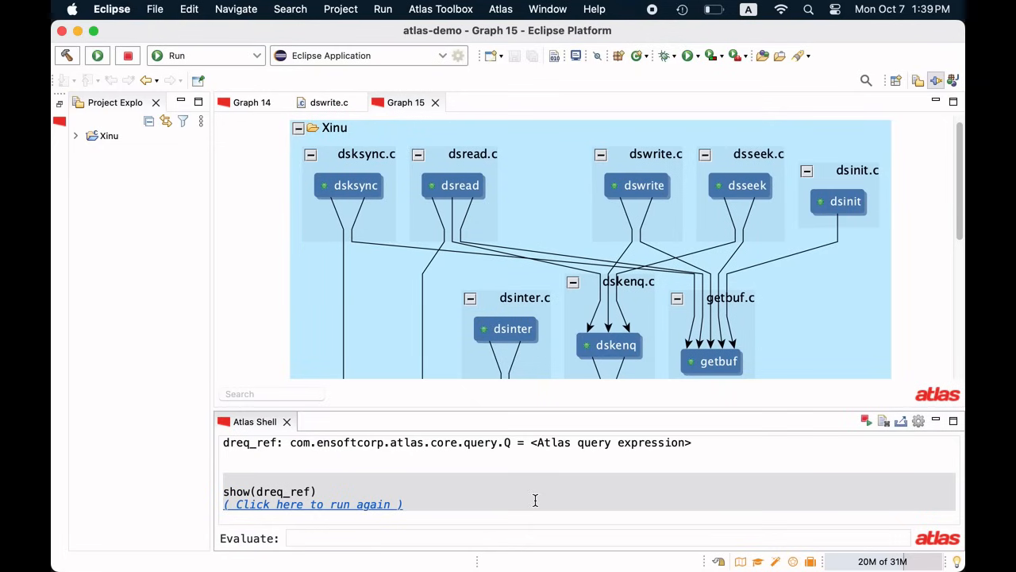
- Define dswrite_model from dreq_ref between dswrite and getbuf/freebuf, then graph it with show(dswrite_model)
text(var dswrite_model_part1 = dreq_ref.between(dswrite,getbuf.union(freebuf)))
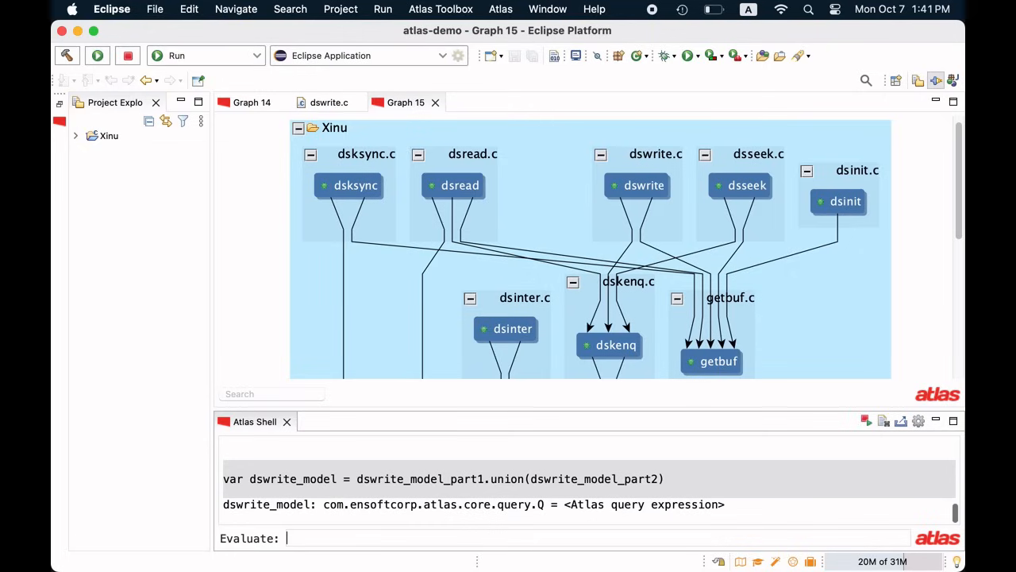
text(s)
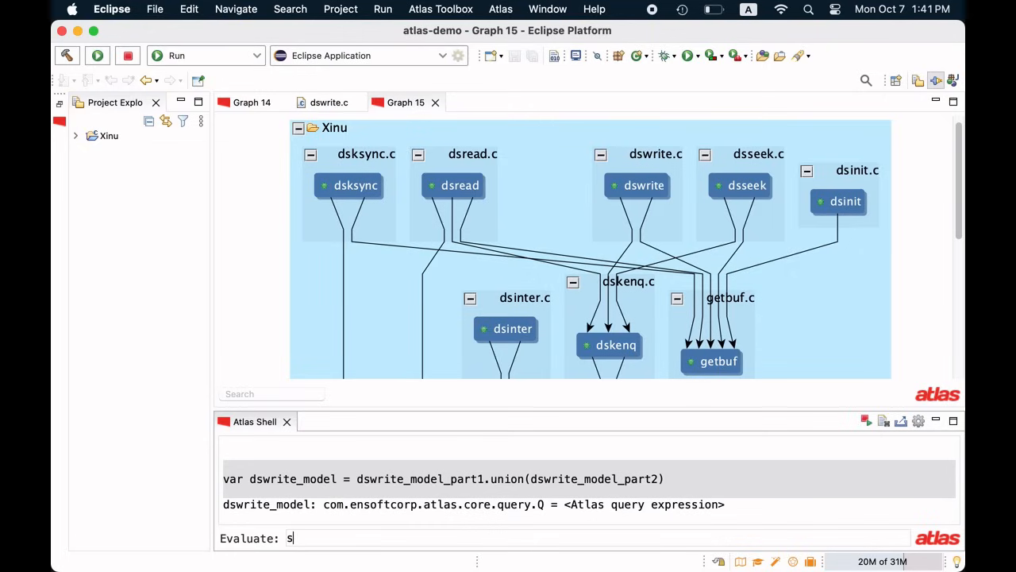
text(how(dswrite)
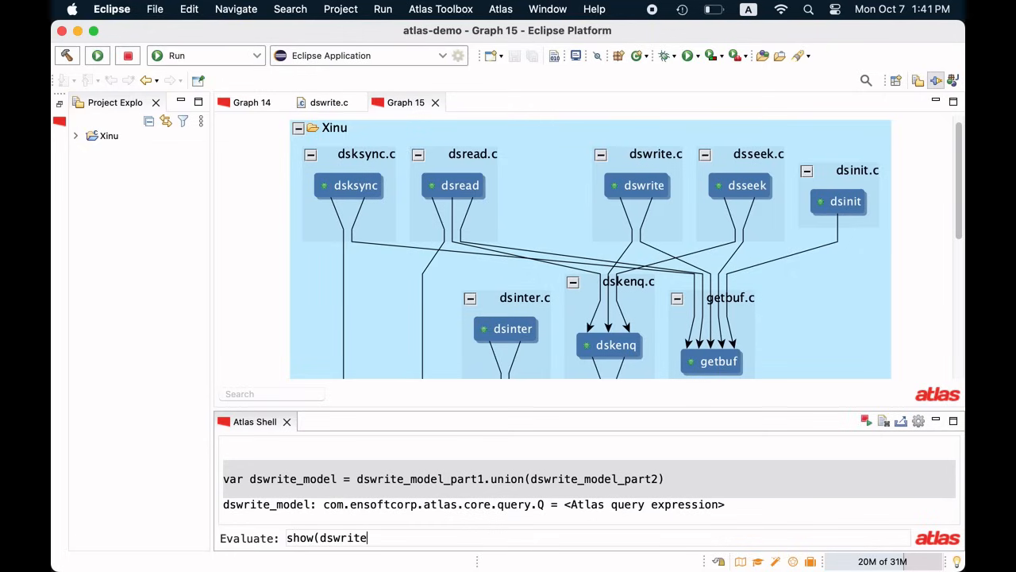
key(Enter)
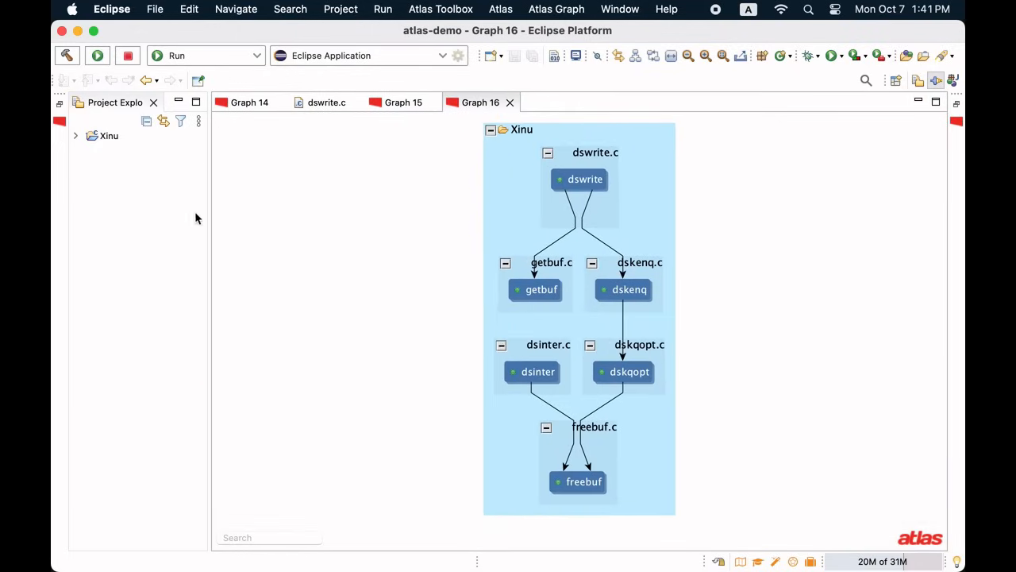
mouse_move(585, 189)
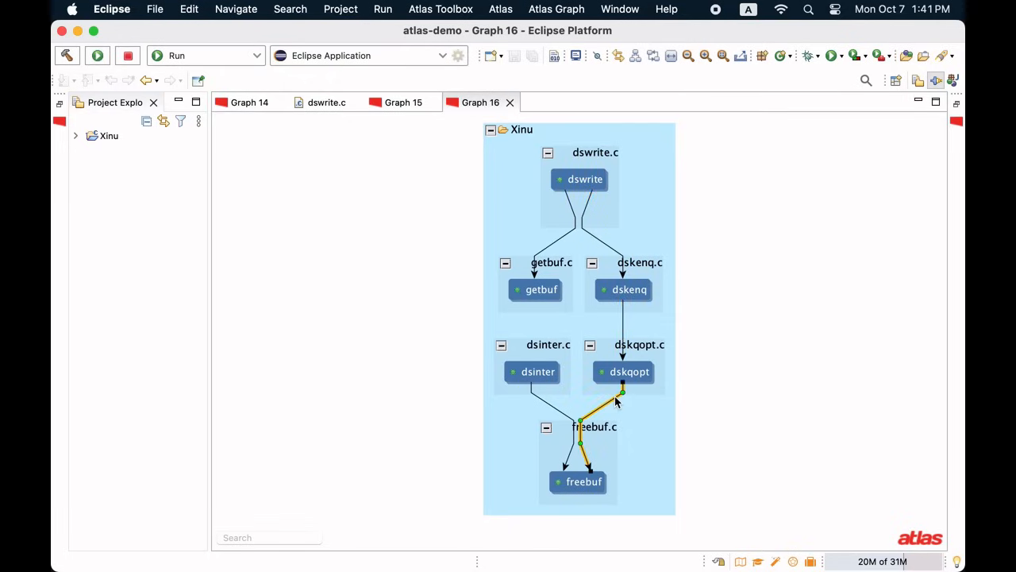
mouse_move(765, 388)
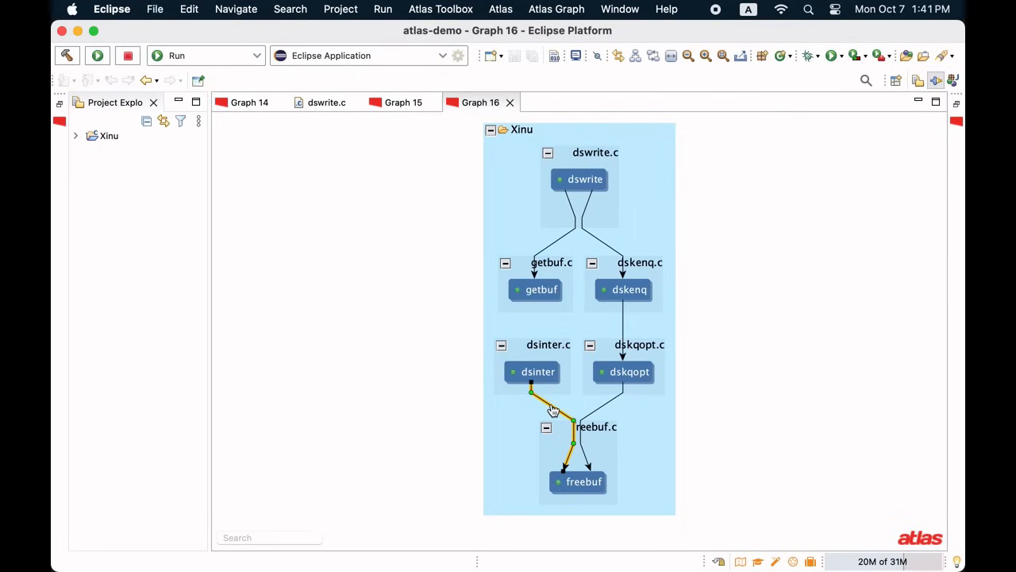
mouse_move(574, 216)
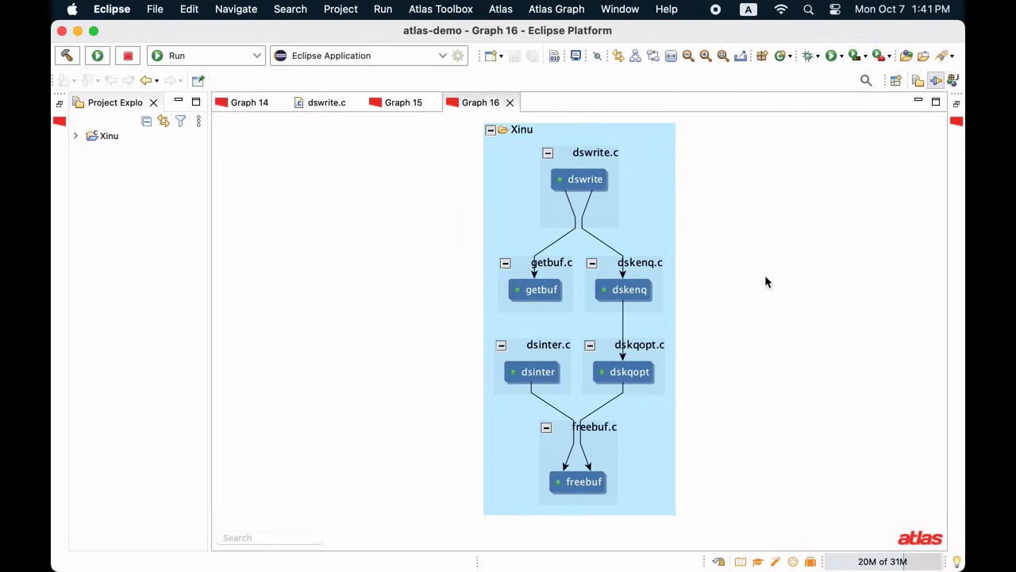
mouse_move(781, 300)
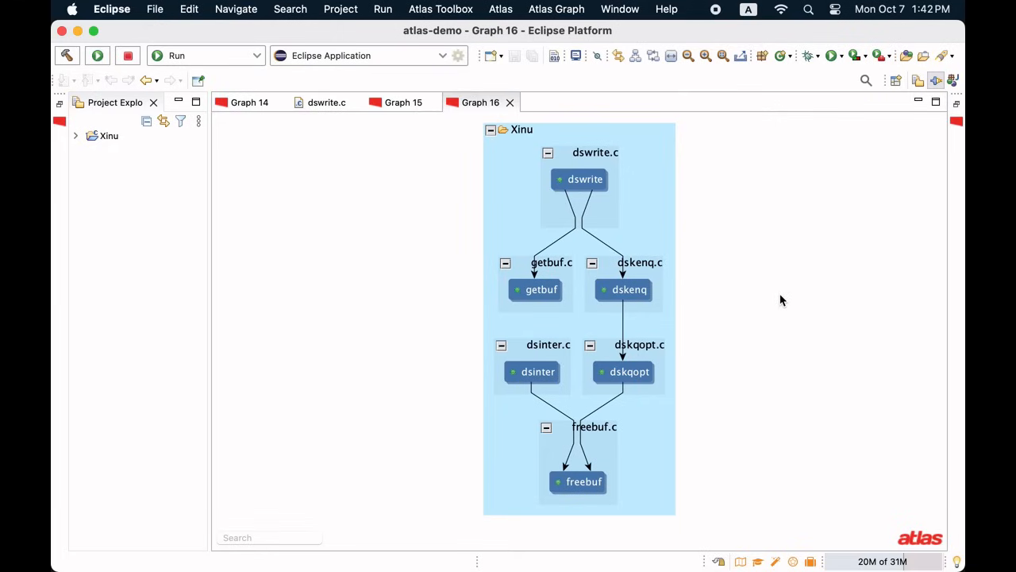